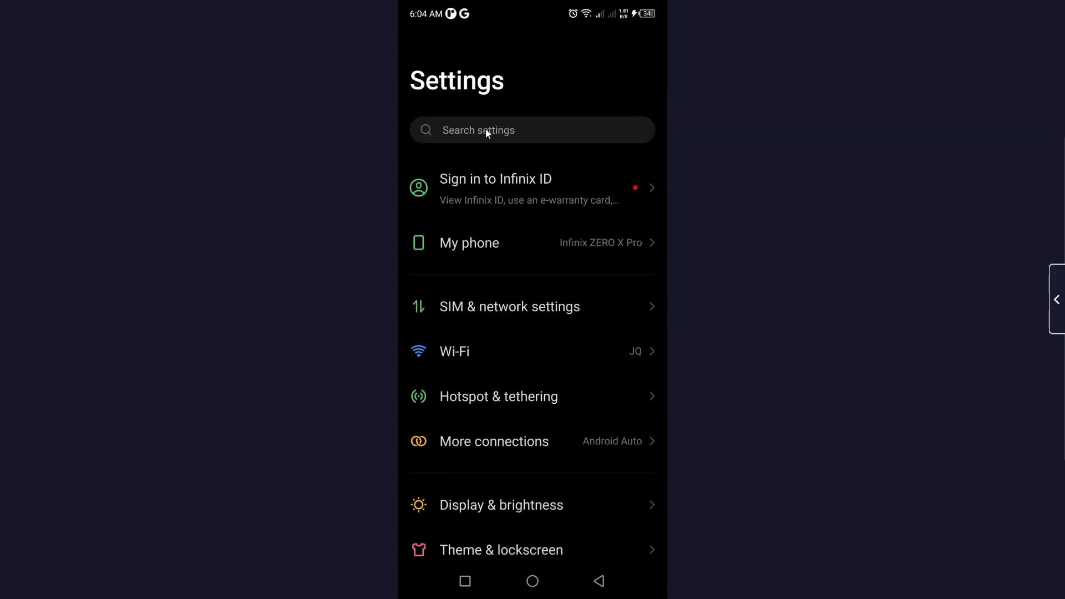
Step: Search Android Settings for "android auto" to list its matching entries
text(a)
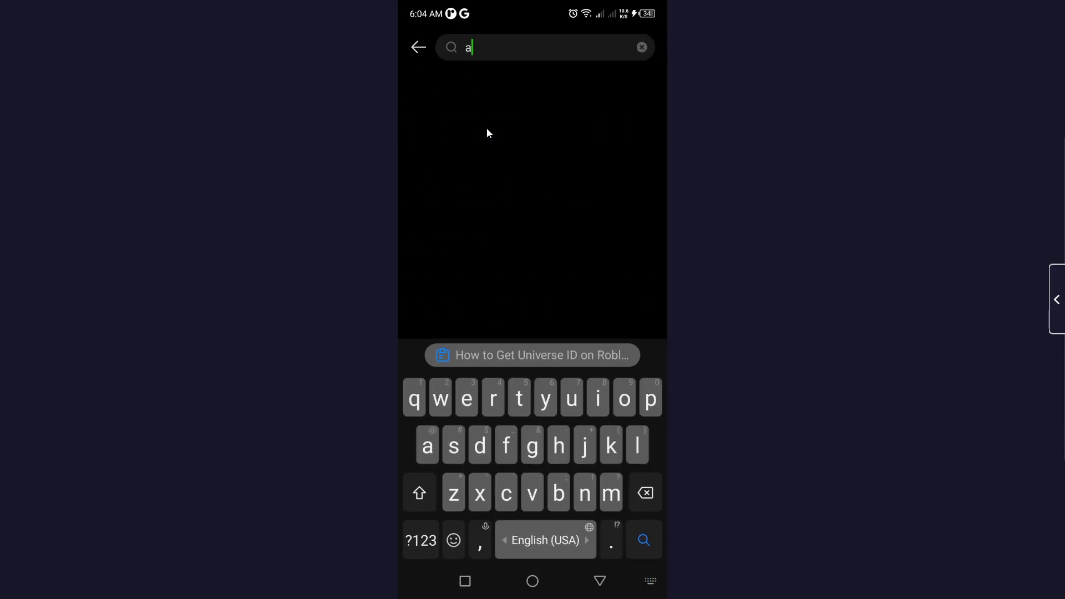
text(ndroid auto)
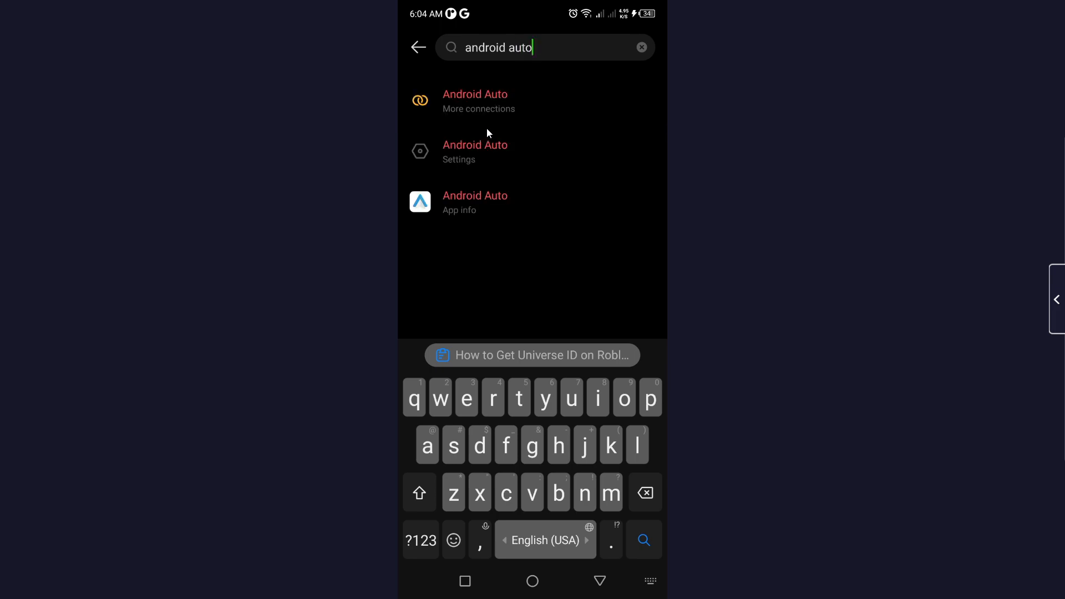
mouse_move(454, 191)
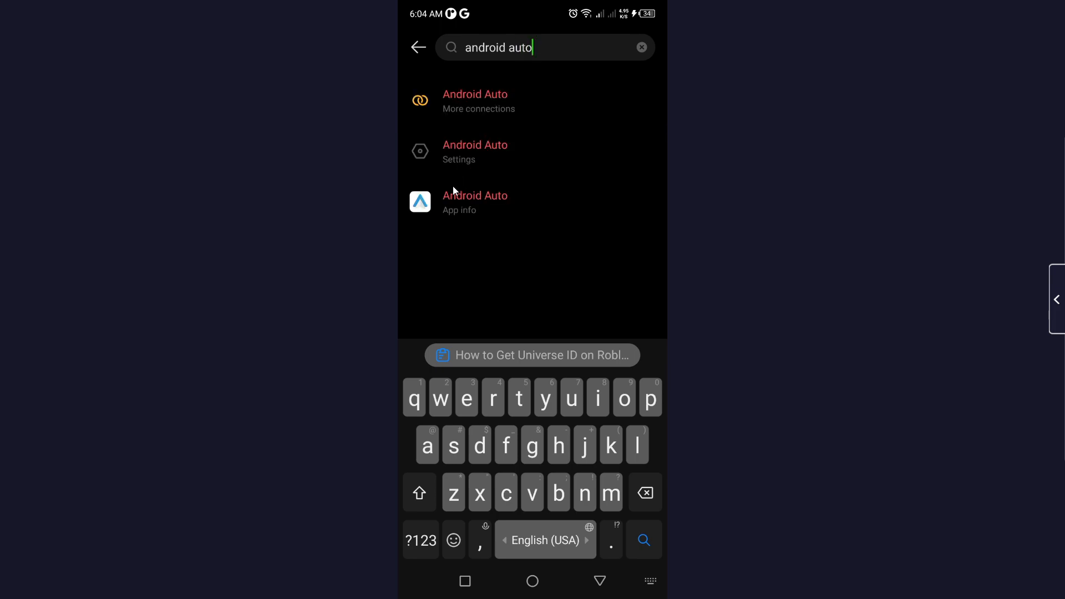
mouse_move(477, 113)
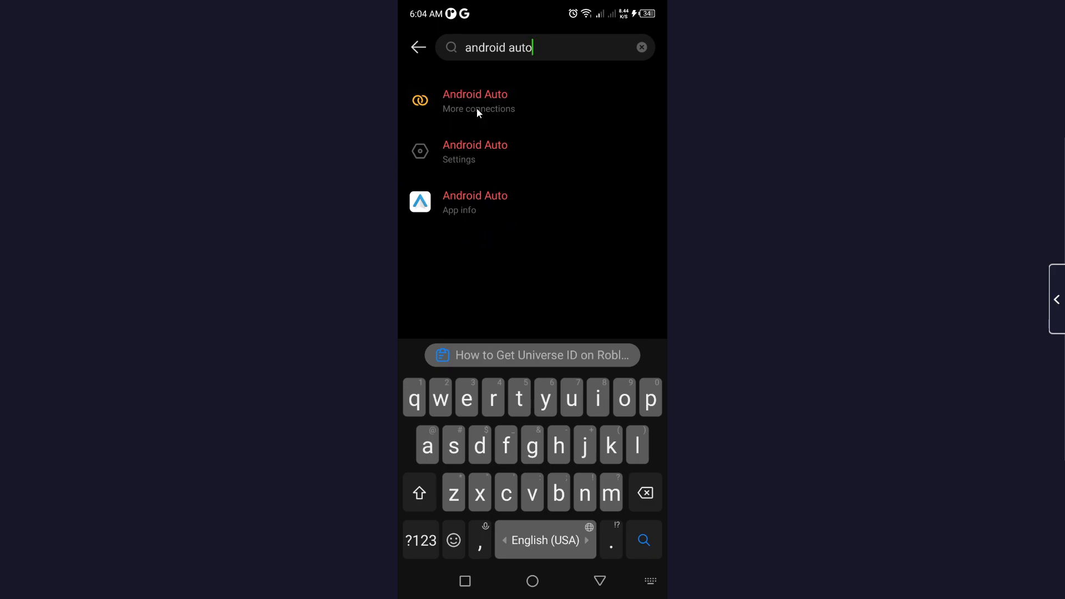
Step: Open the Android Auto settings page from the first search result
click(479, 101)
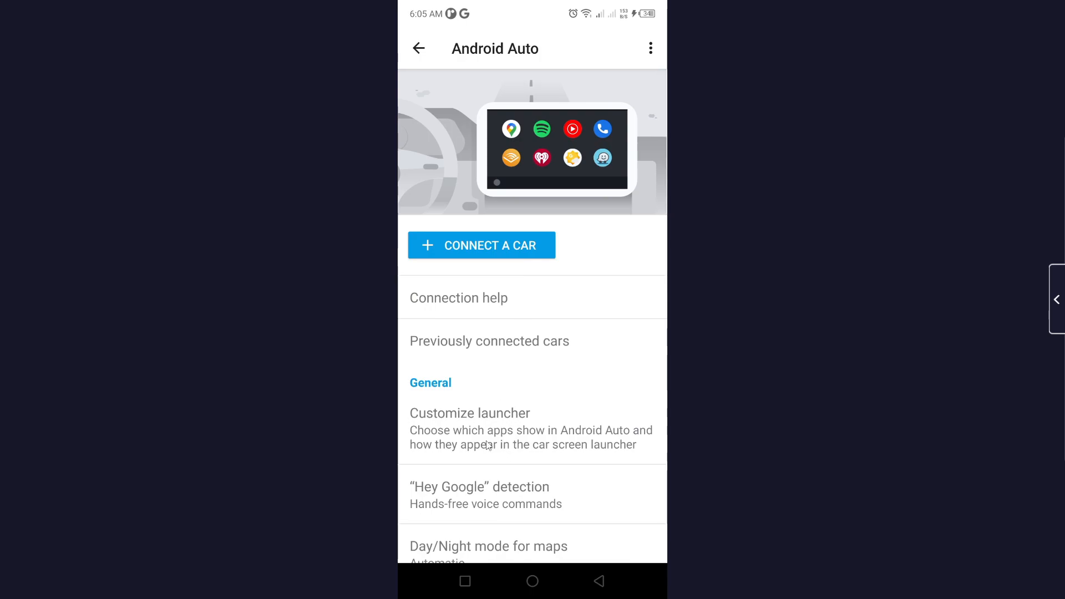
Step: In Customize launcher, tick Teams under Hidden Apps so it joins the enabled list
click(469, 413)
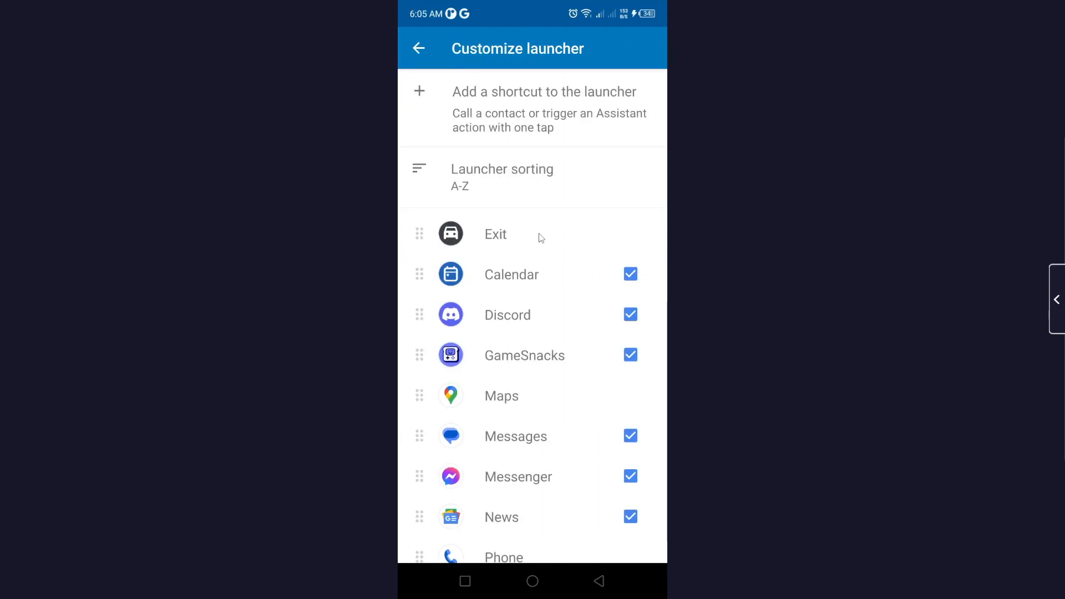
scroll(down, 3)
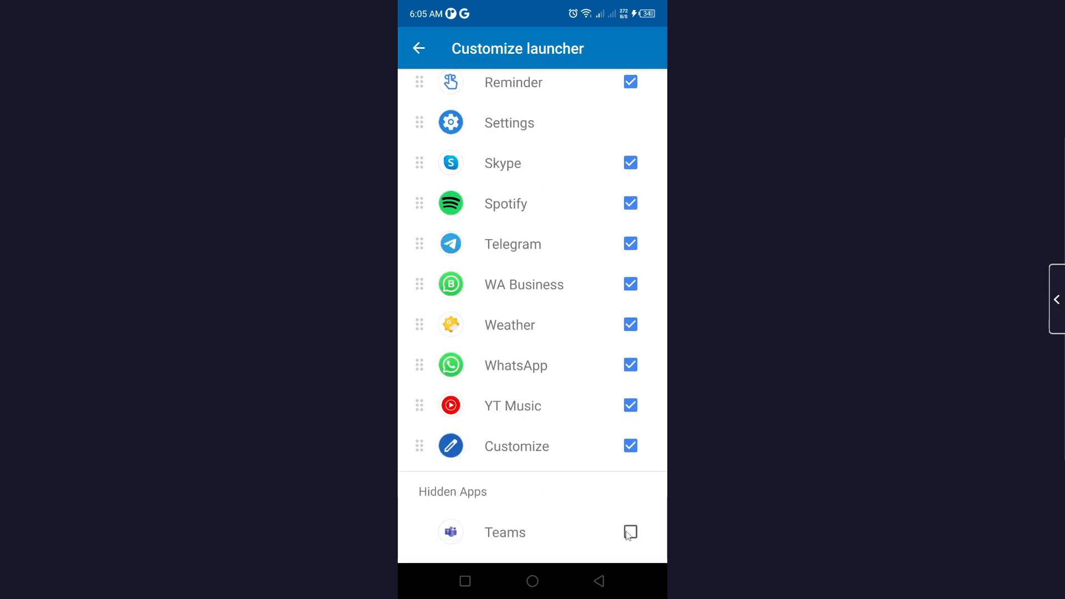
click(629, 531)
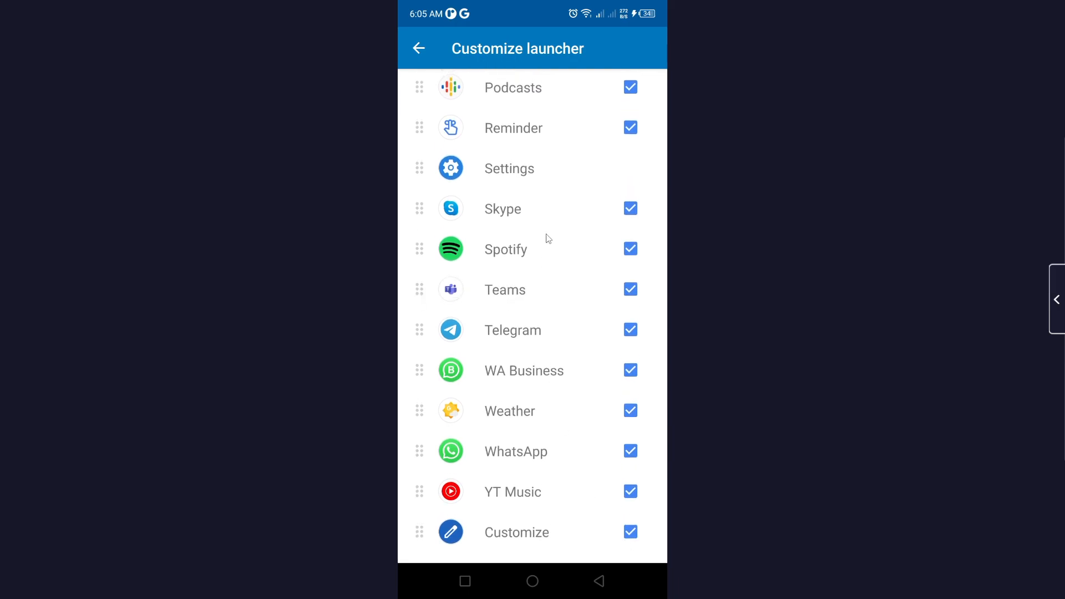
scroll(down, 3)
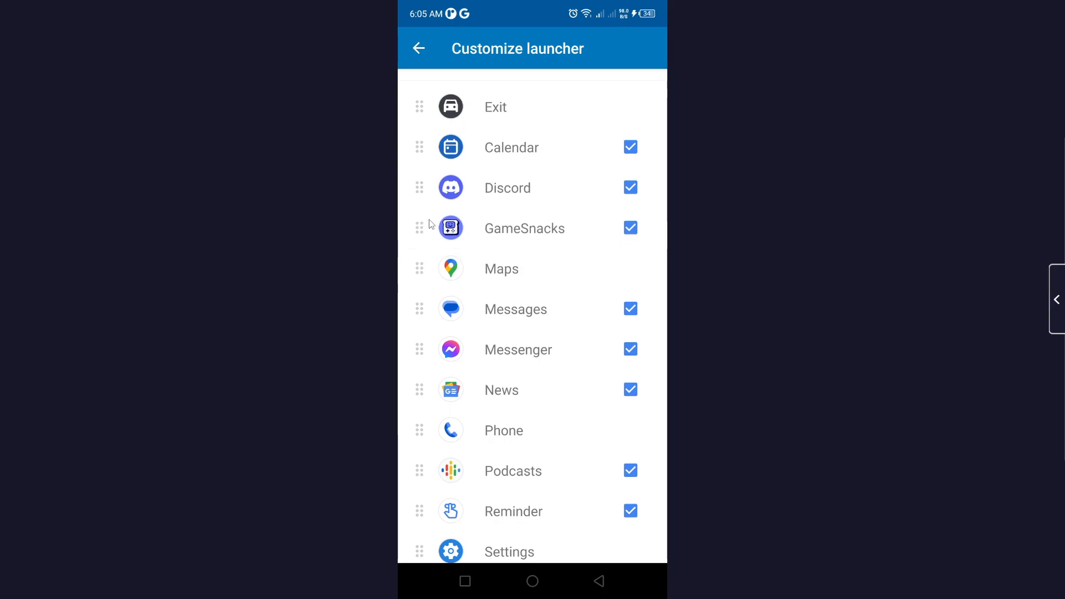
mouse_move(430, 192)
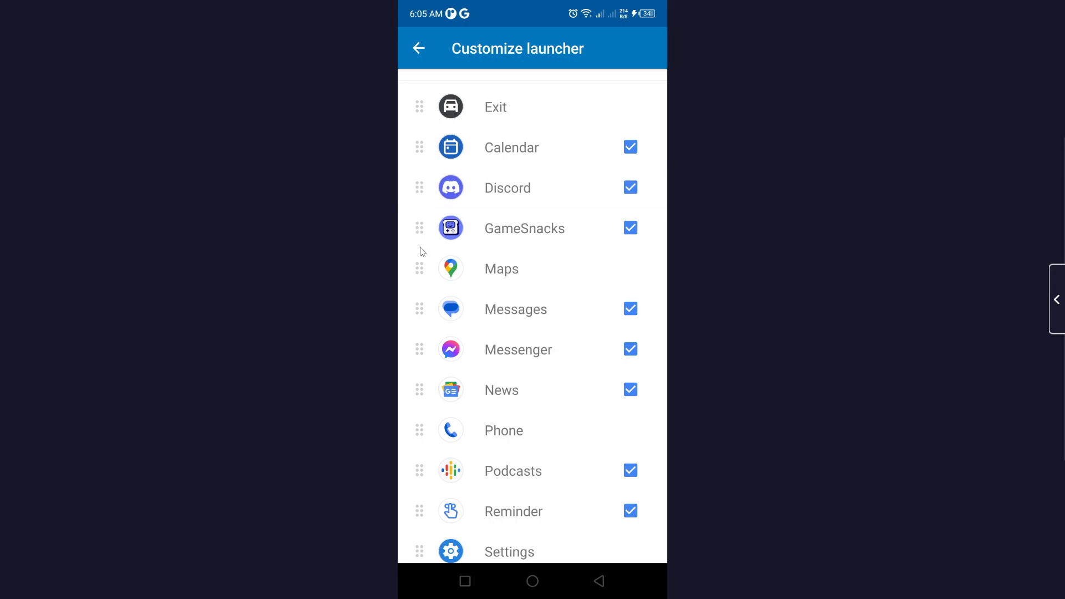
Step: Drag GameSnacks above Discord, then Discord up to just after Exit, giving Custom order
drag(419, 188, 419, 237)
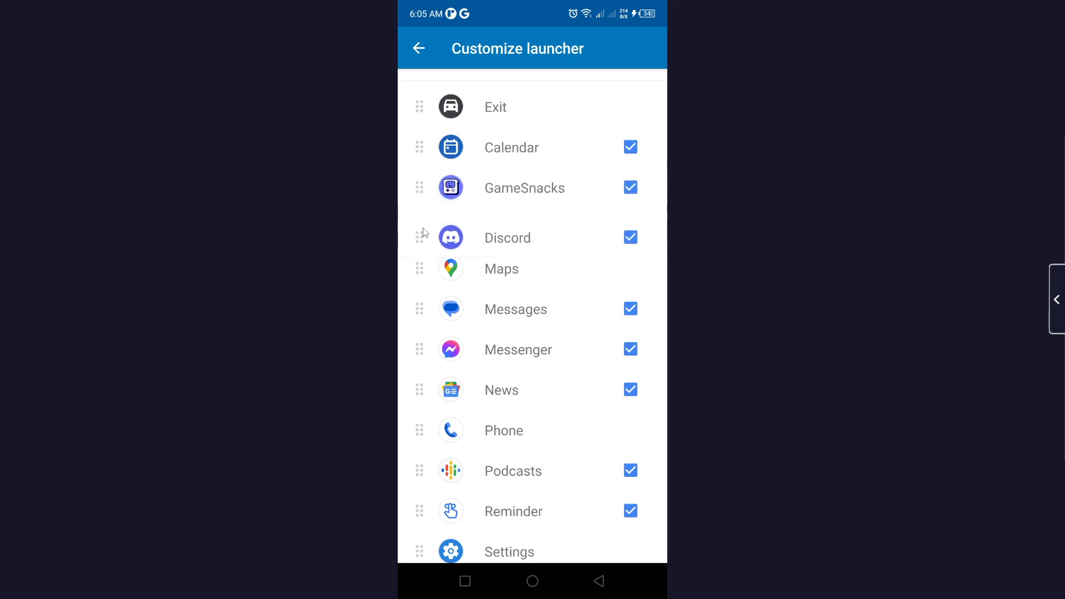
drag(450, 238, 449, 143)
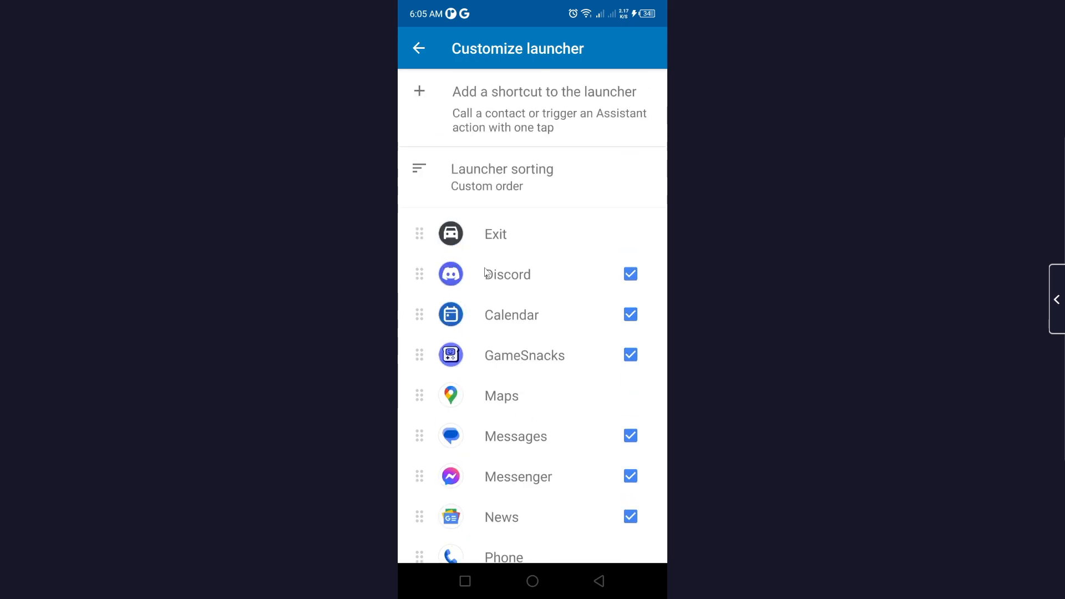
mouse_move(534, 581)
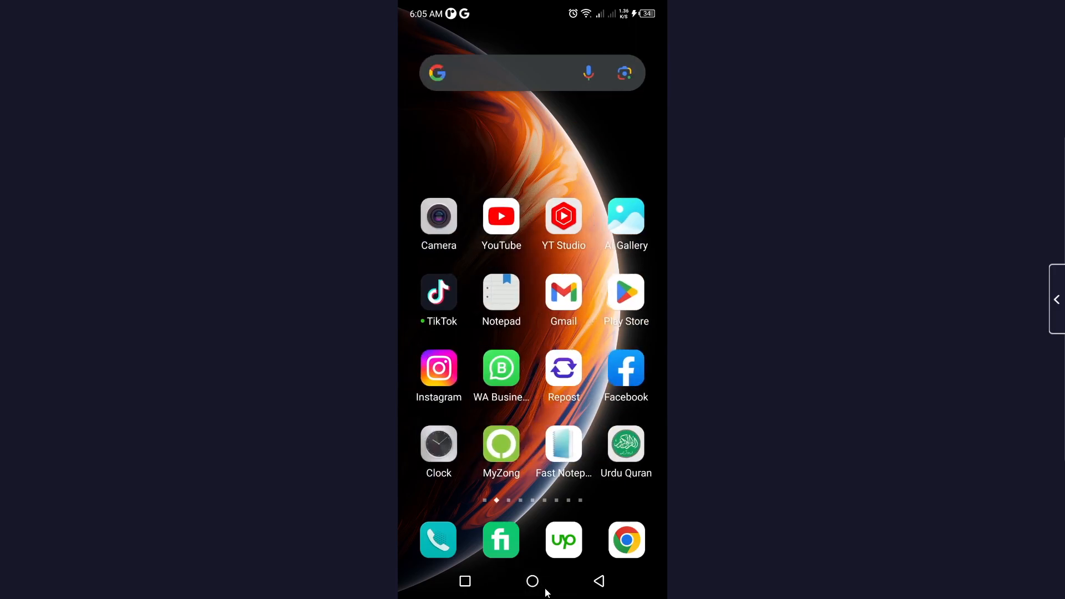
mouse_move(536, 185)
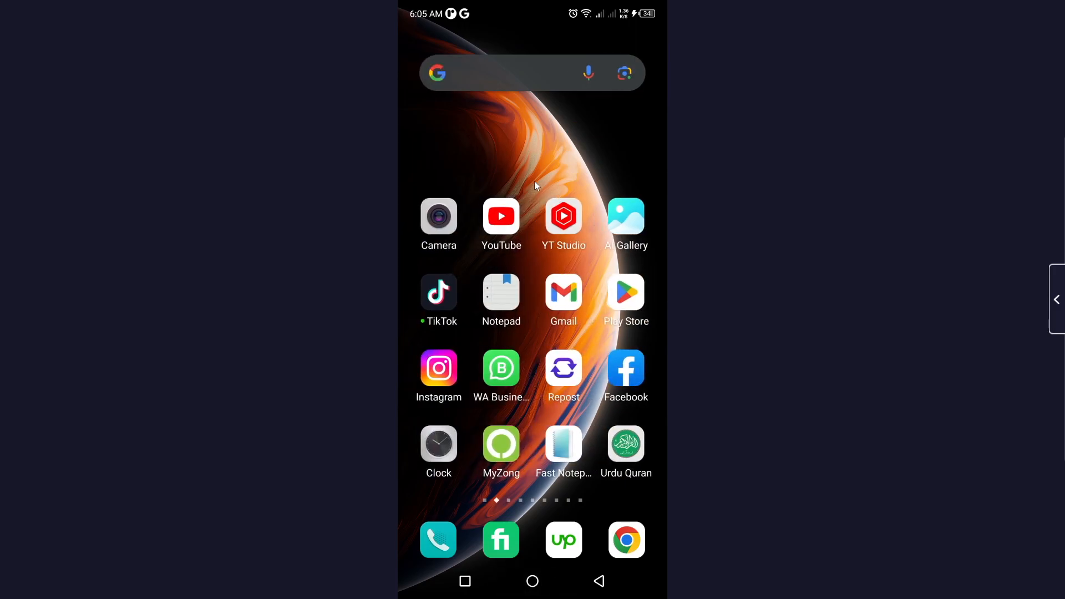